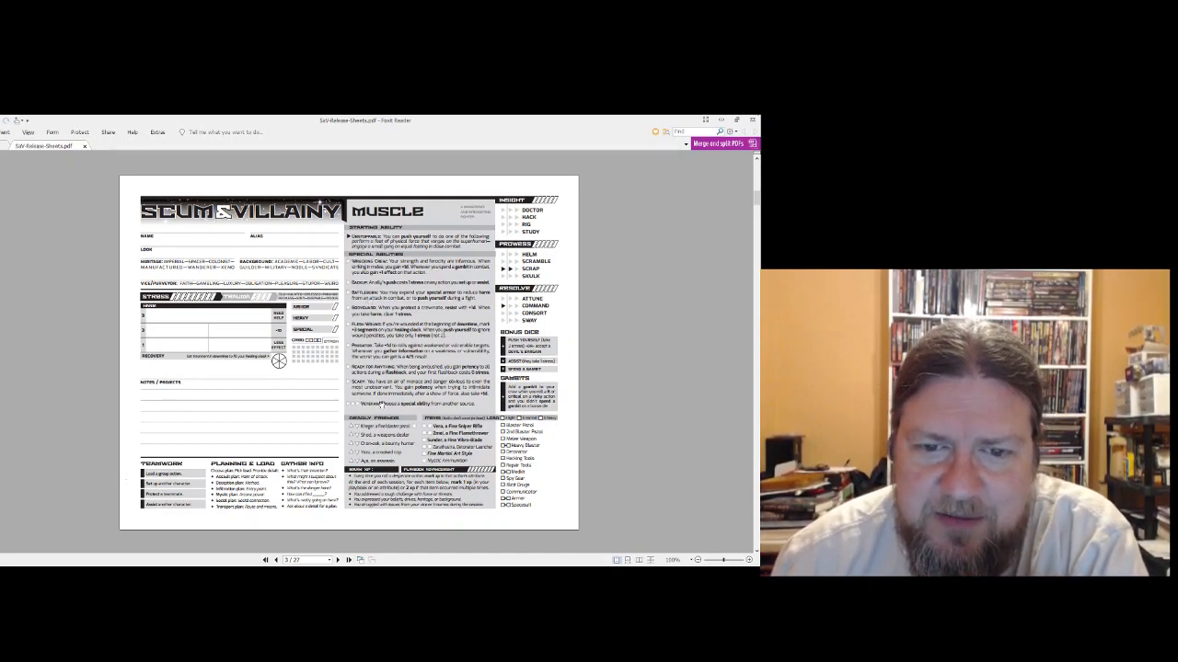
# - Turn from page 3 to page 4, the Mystic playbook sheet
pyautogui.click(337, 559)
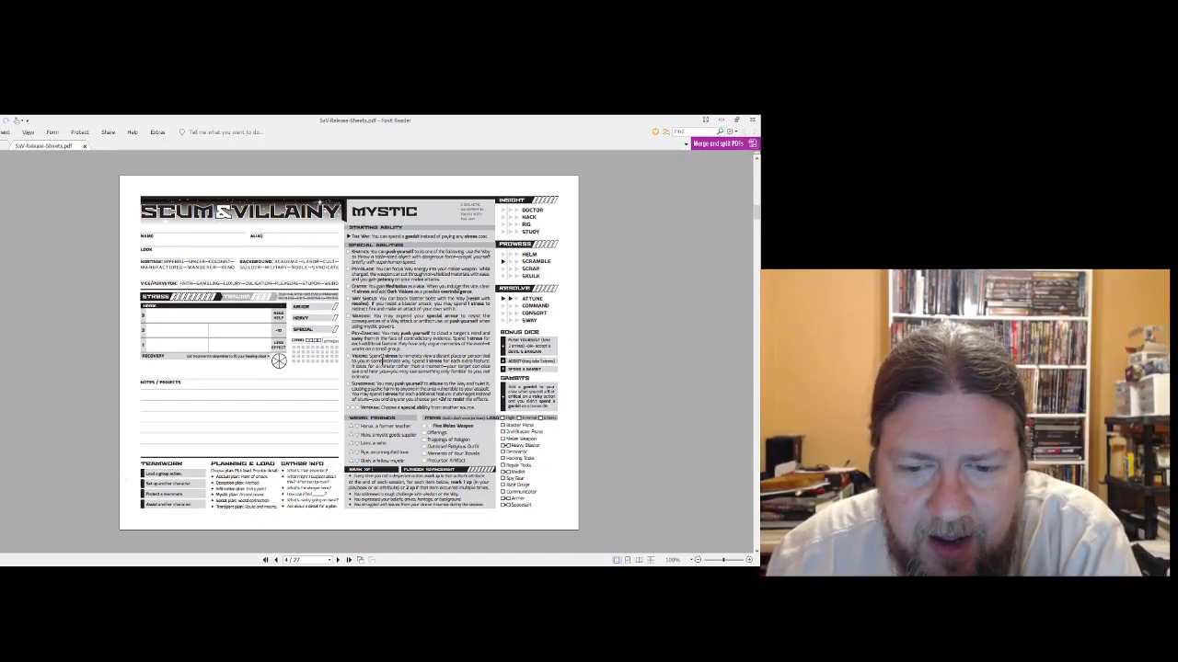
# - Page forward through Pilot, Scoundrel, Speaker and Stitch to the page 9 items reference
pyautogui.click(336, 560)
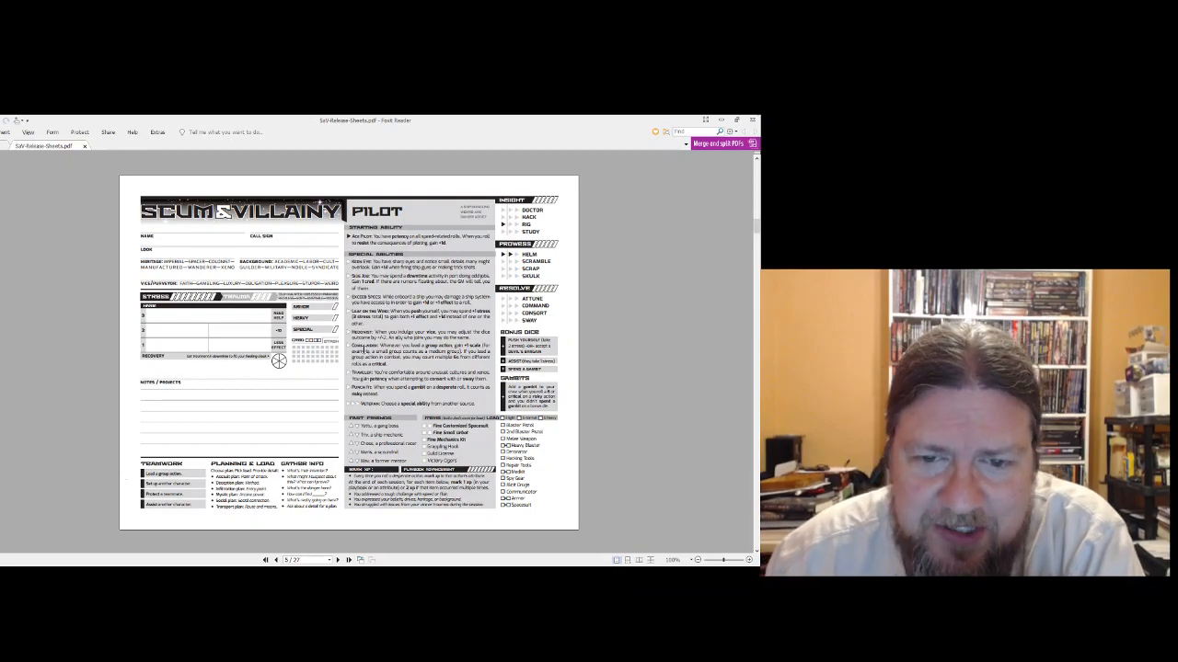
pyautogui.click(337, 559)
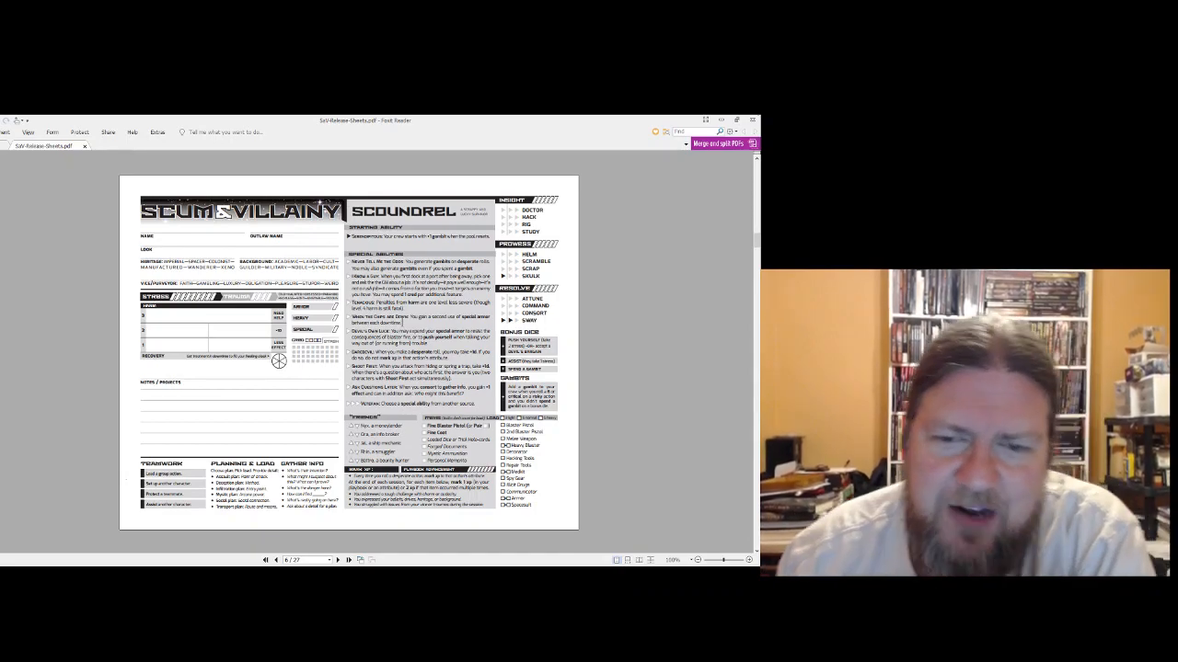
pyautogui.click(336, 559)
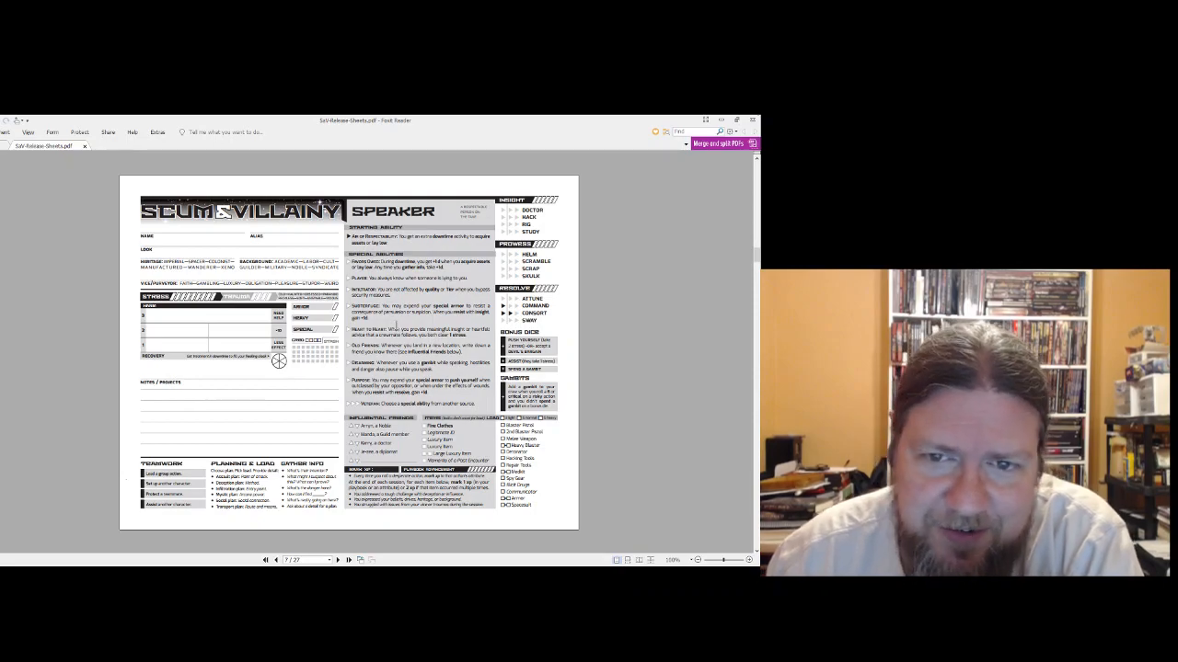
pyautogui.click(337, 560)
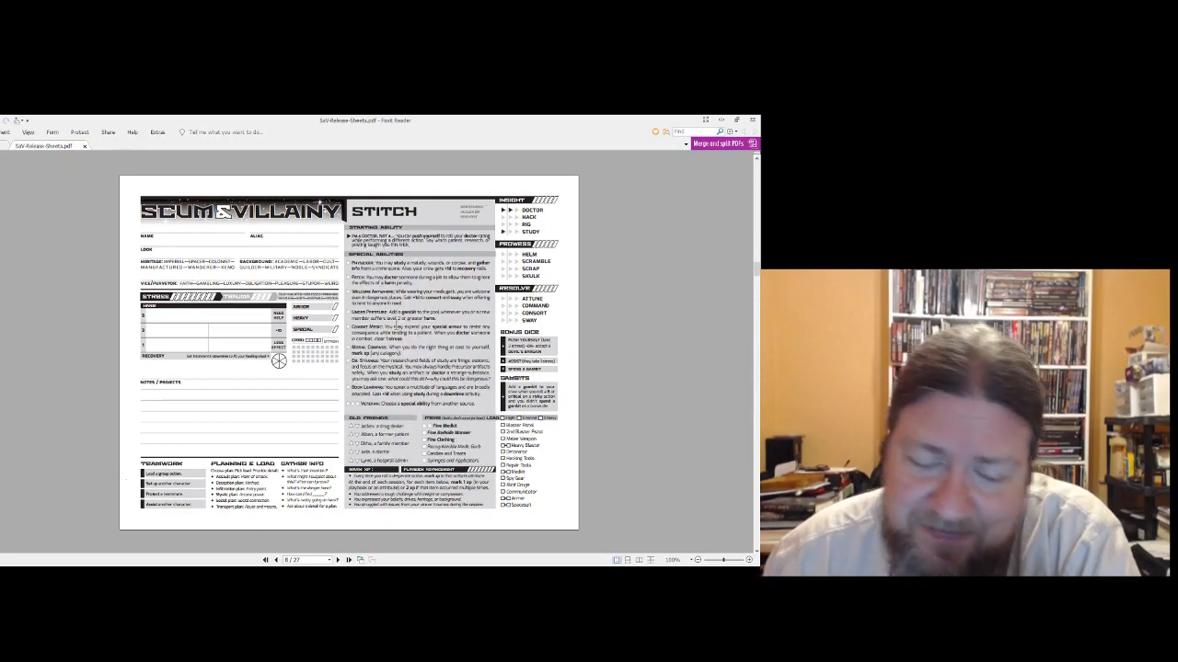
pyautogui.click(337, 559)
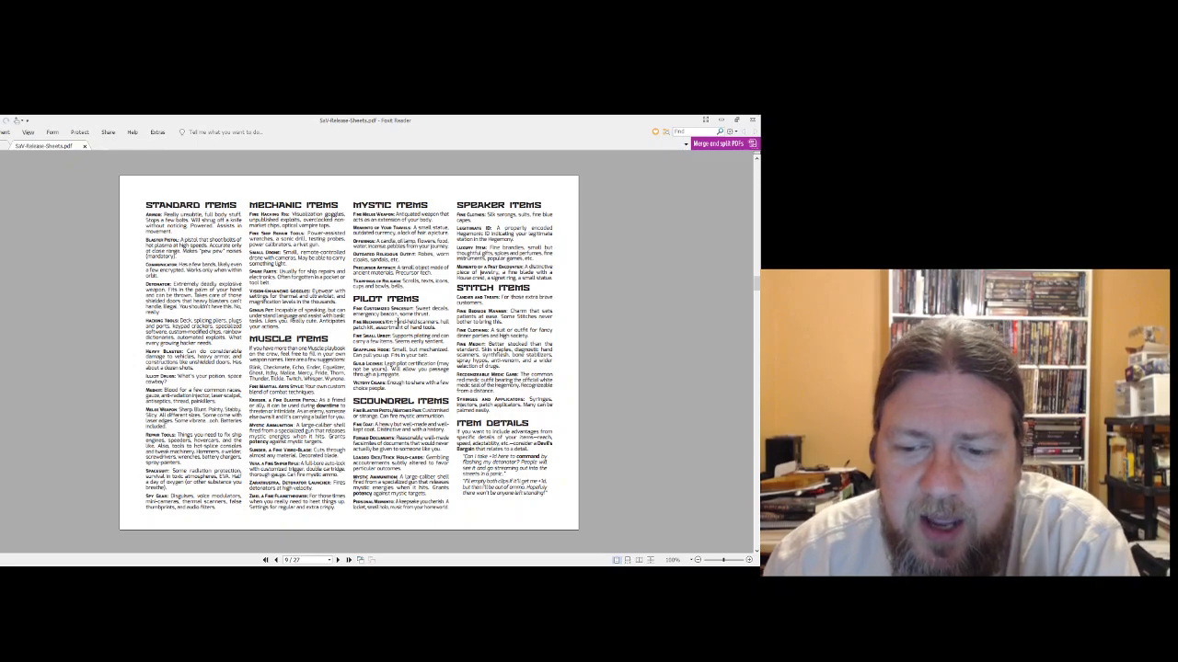
# - Page past Crew Creation to page 11, Modules & Upgrades
pyautogui.click(337, 559)
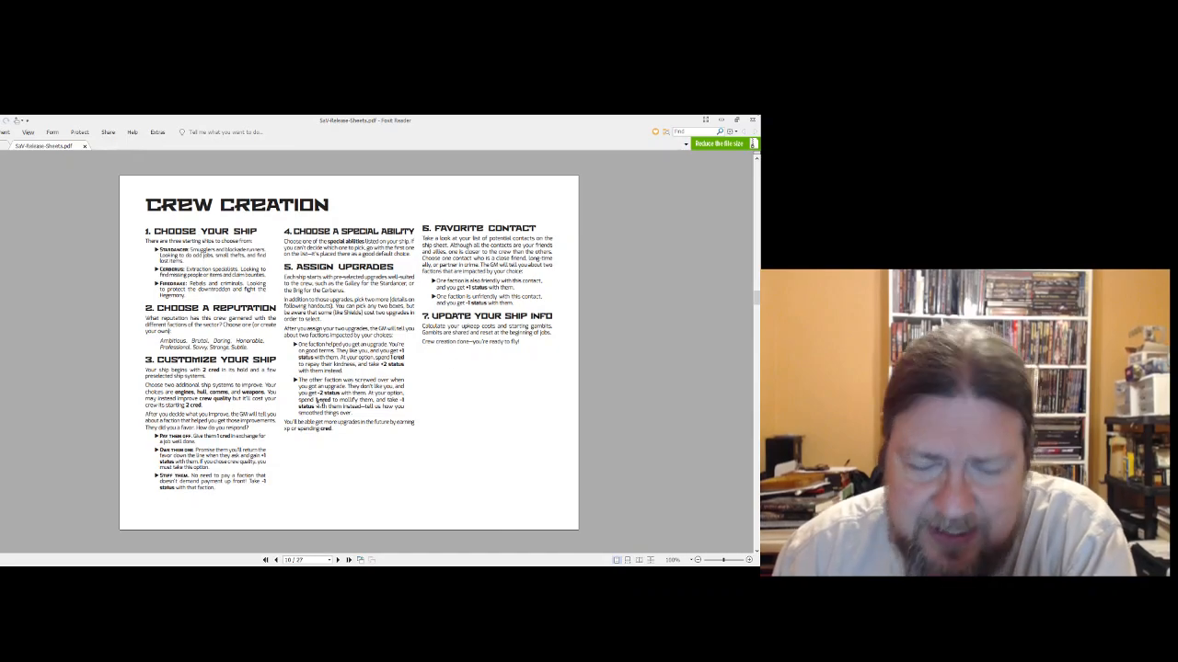
pyautogui.click(337, 559)
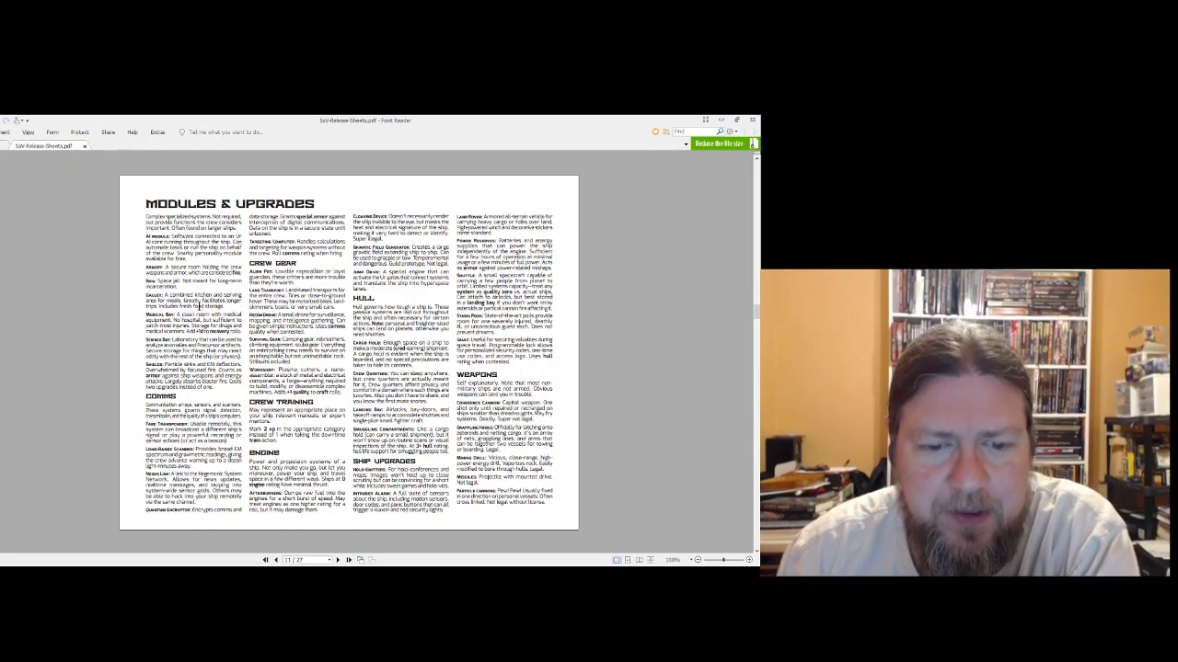
# - Page past Crew Specific Upgrades to page 14, Starting the Game: Stardancer
pyautogui.click(336, 559)
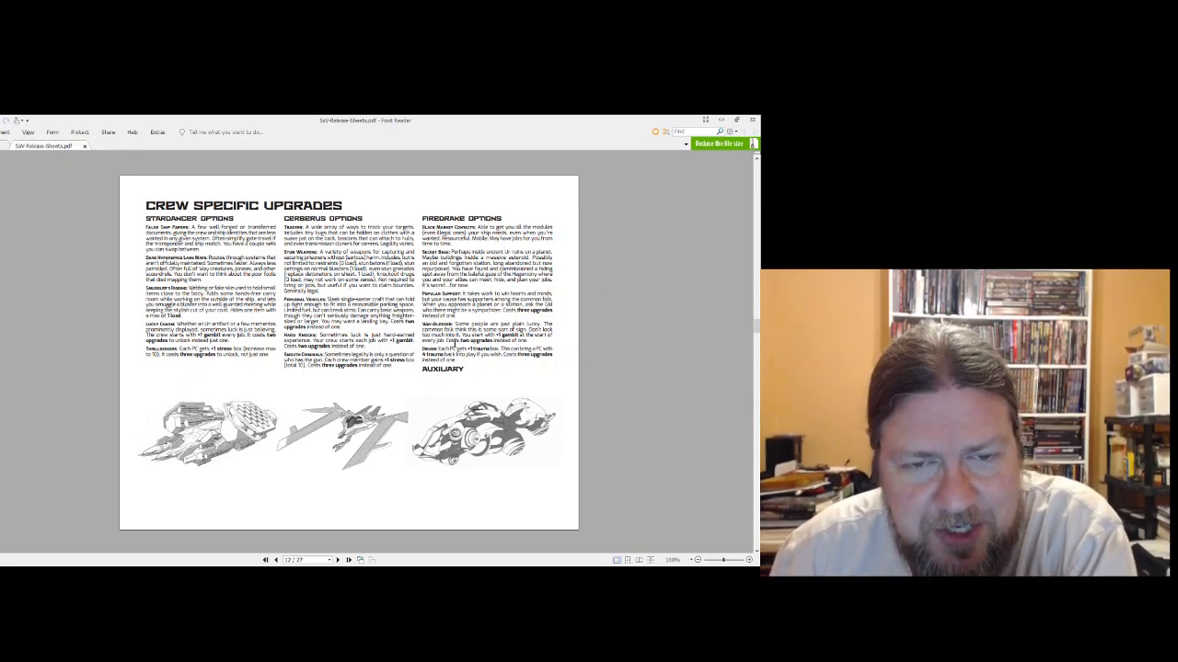
pyautogui.click(337, 559)
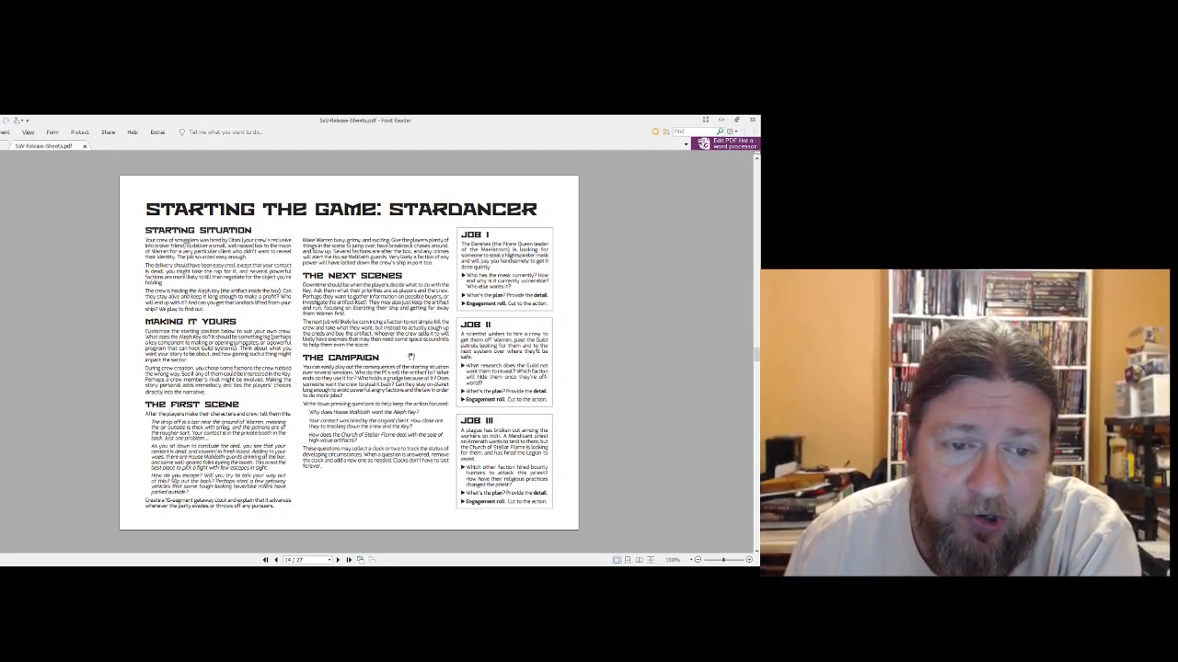
# - Advance to page 16, Starting the Game: Cerberus
pyautogui.click(337, 559)
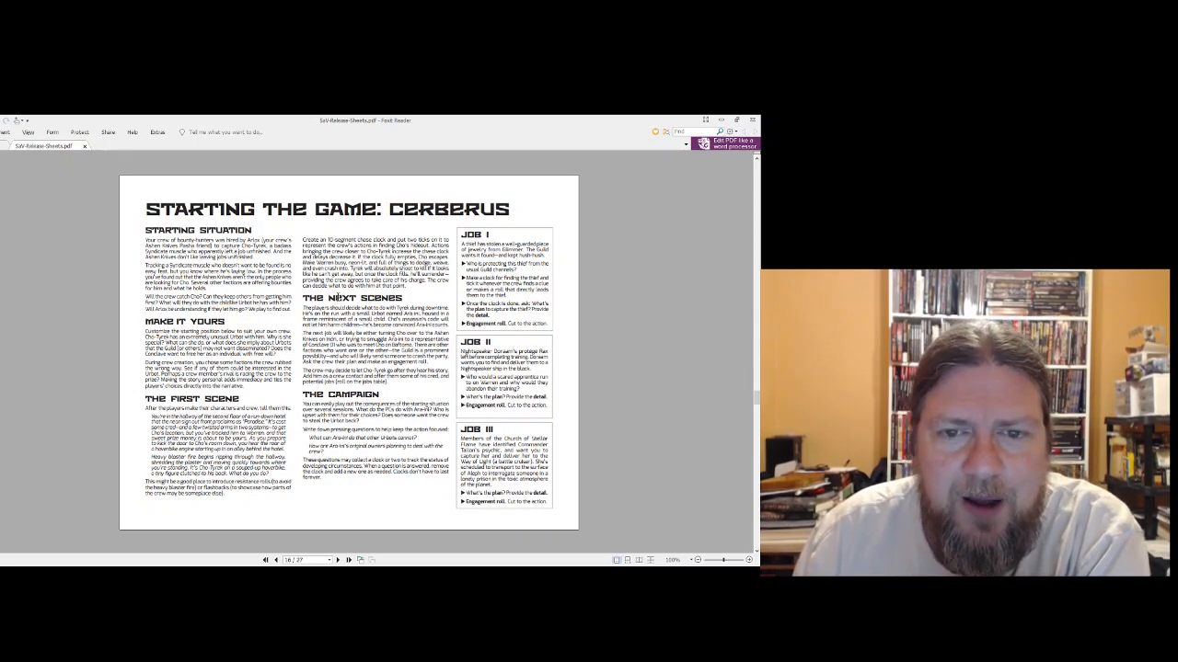
# - Advance to page 17, the Firedrake ship sheet
pyautogui.click(336, 559)
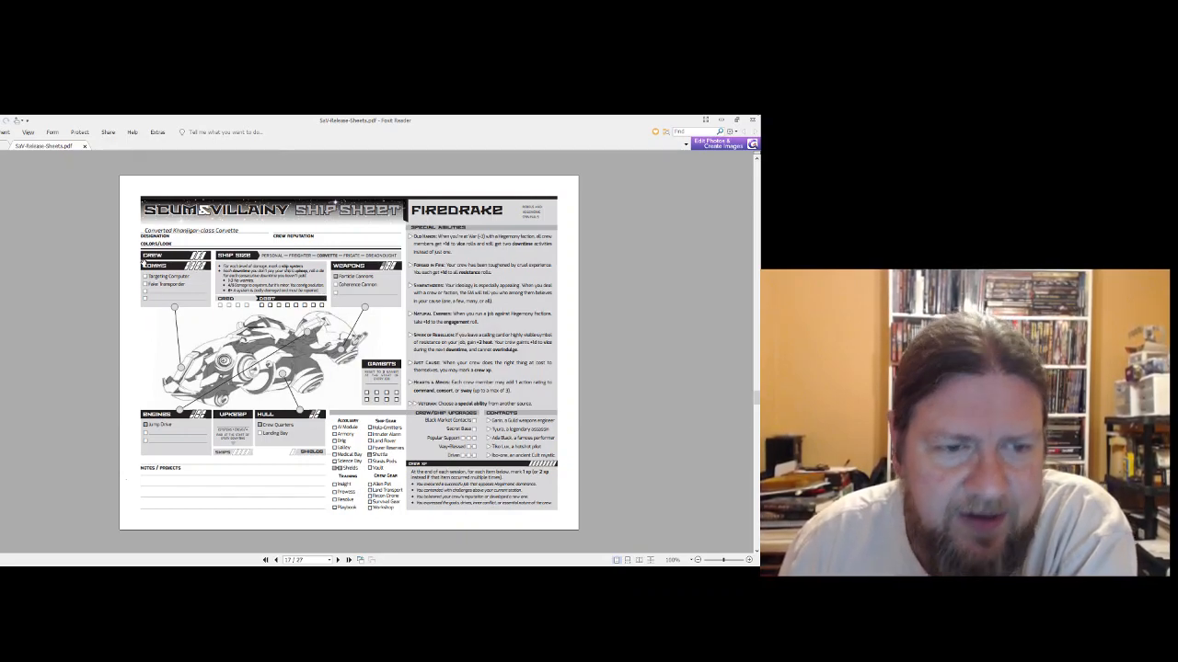
# - Advance to page 18, Starting the Game: Firedrake
pyautogui.click(337, 559)
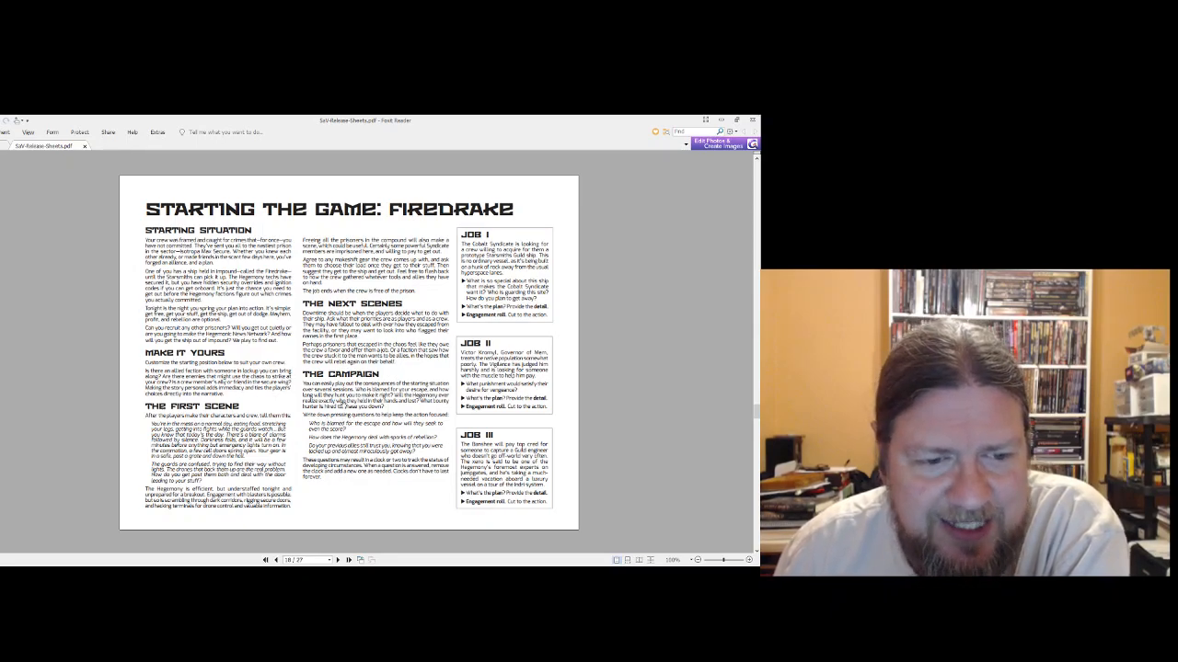
# - Page through the Holt and Iota system sheets to page 22, System: Brekk
pyautogui.click(337, 560)
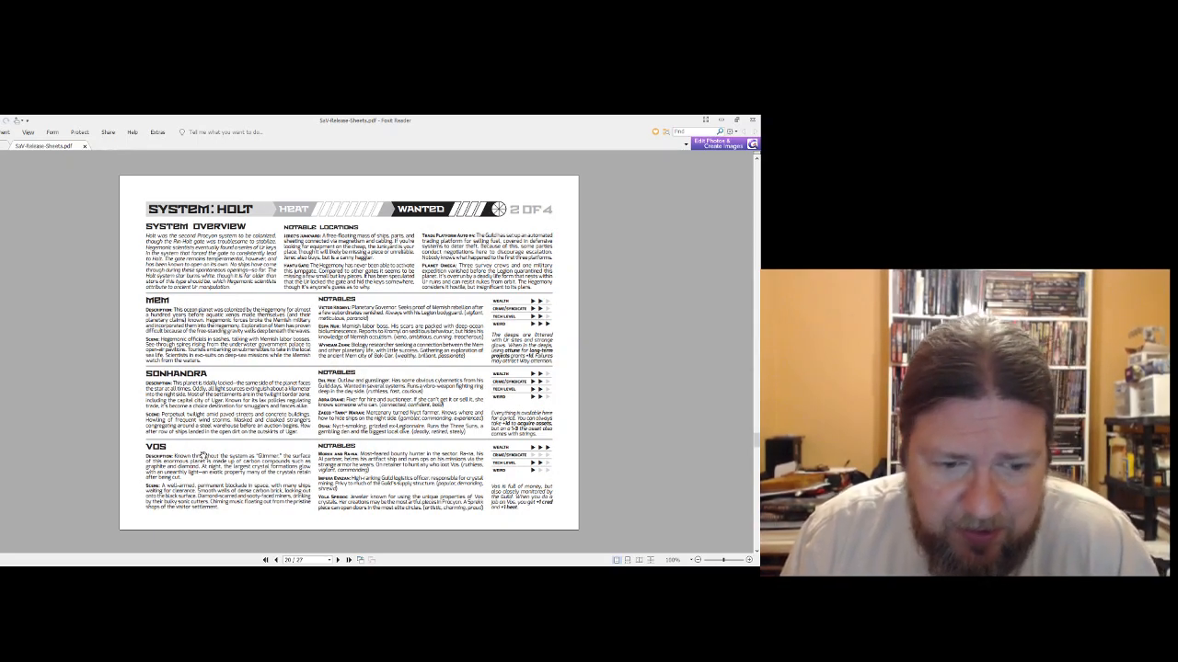
pyautogui.click(336, 559)
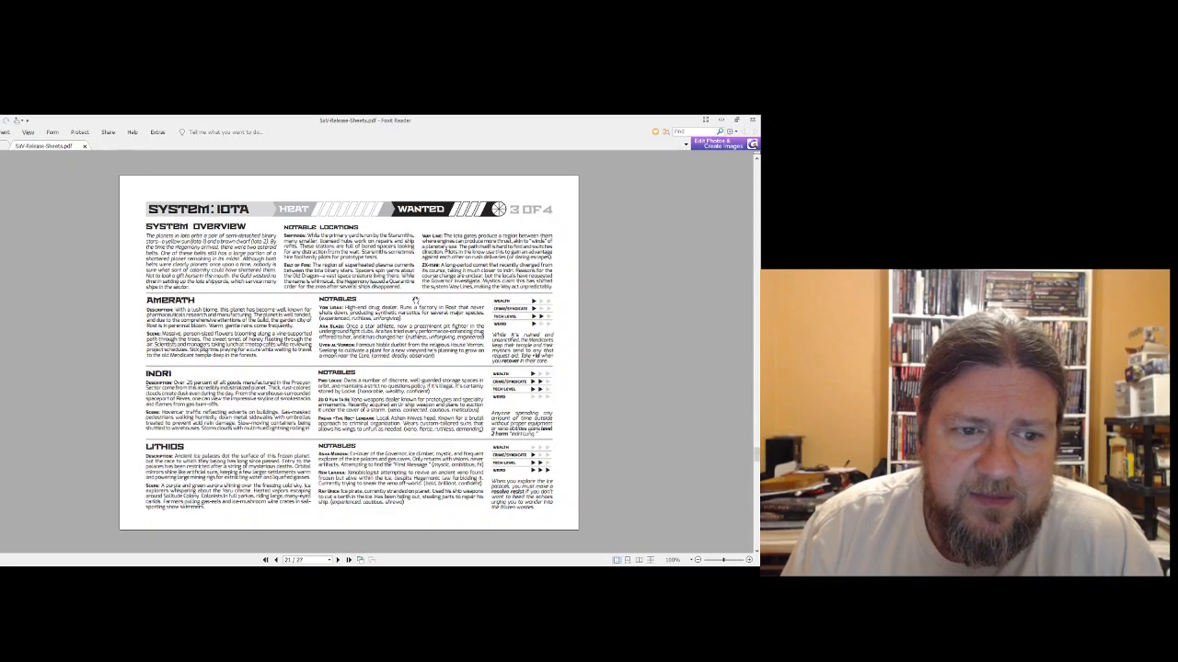
pyautogui.click(337, 559)
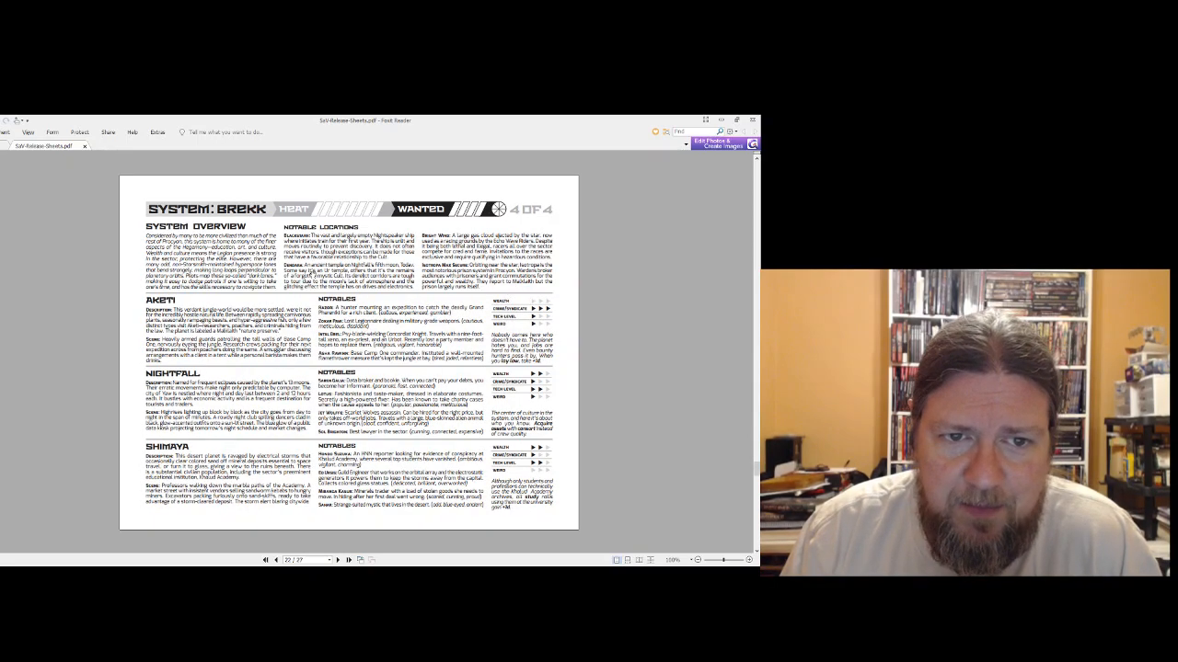
# - Advance to page 23, the Factions table of Hegemony, Syndicates and Weirdness
pyautogui.click(347, 559)
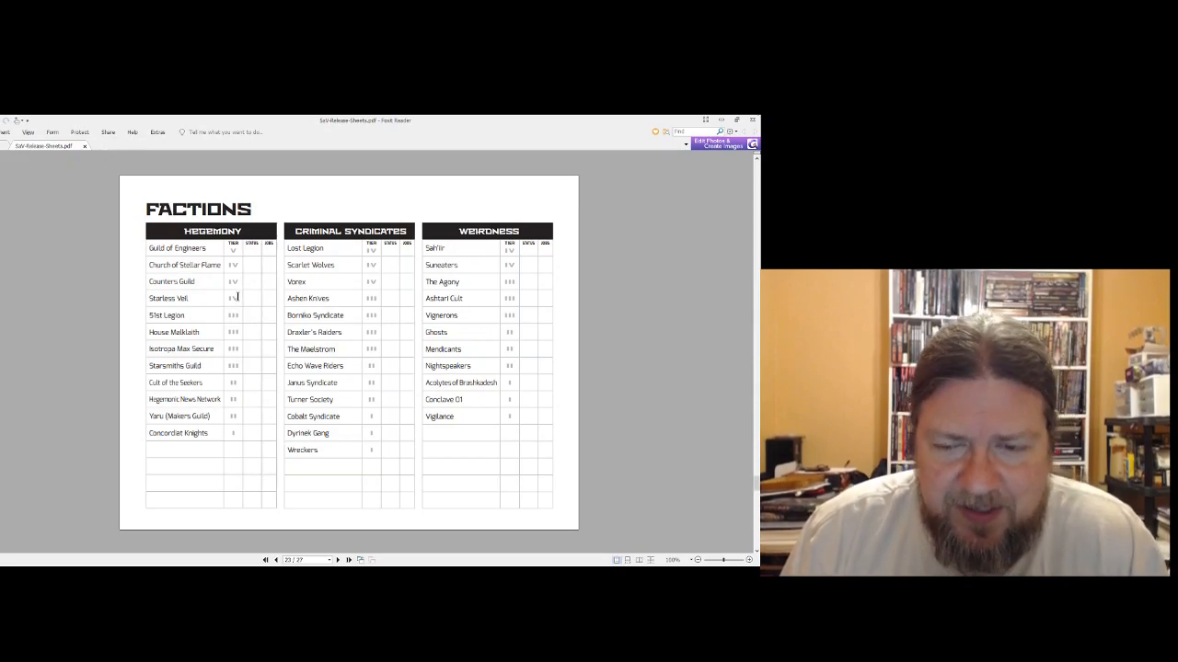
pyautogui.moveTo(165, 340)
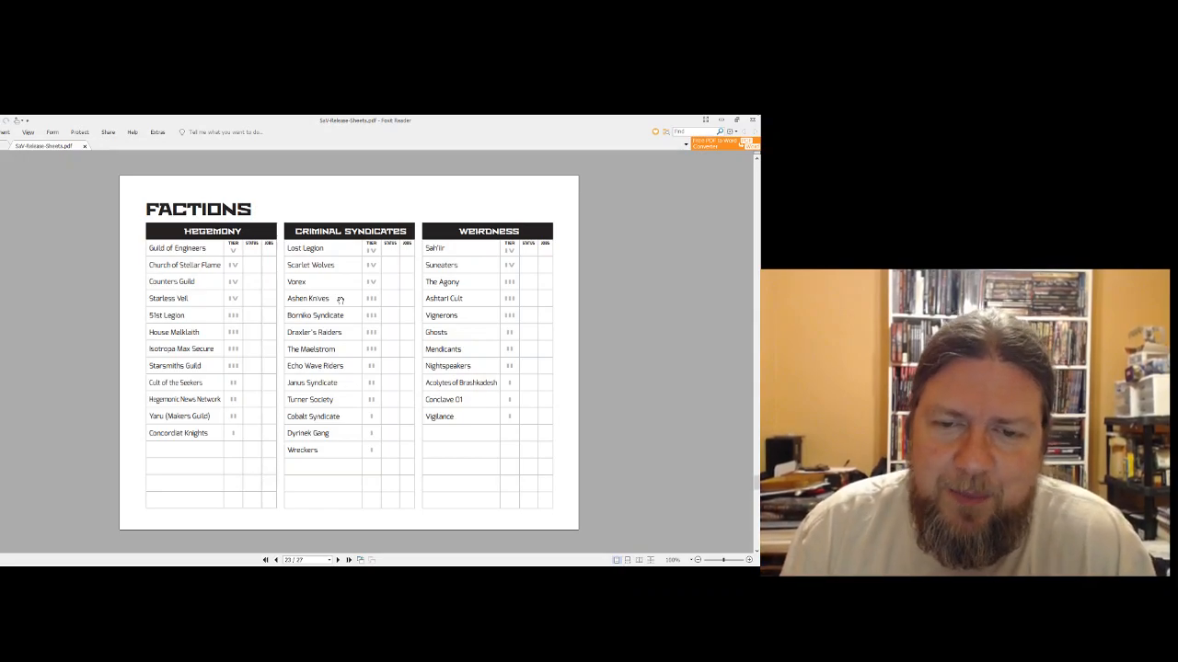
# - Advance to page 24, the first Rules Reference sheet
pyautogui.click(348, 559)
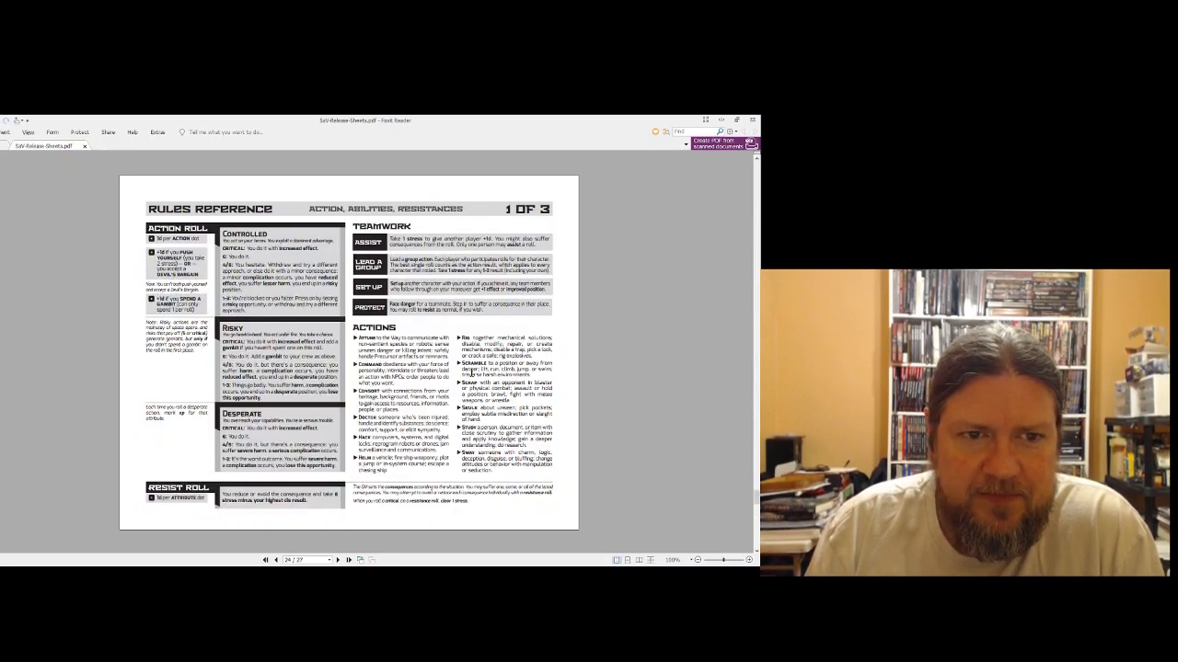
# - Advance to page 25, Rules Reference 2 of 3 on payoff, heat, entanglements and downtime
pyautogui.click(336, 559)
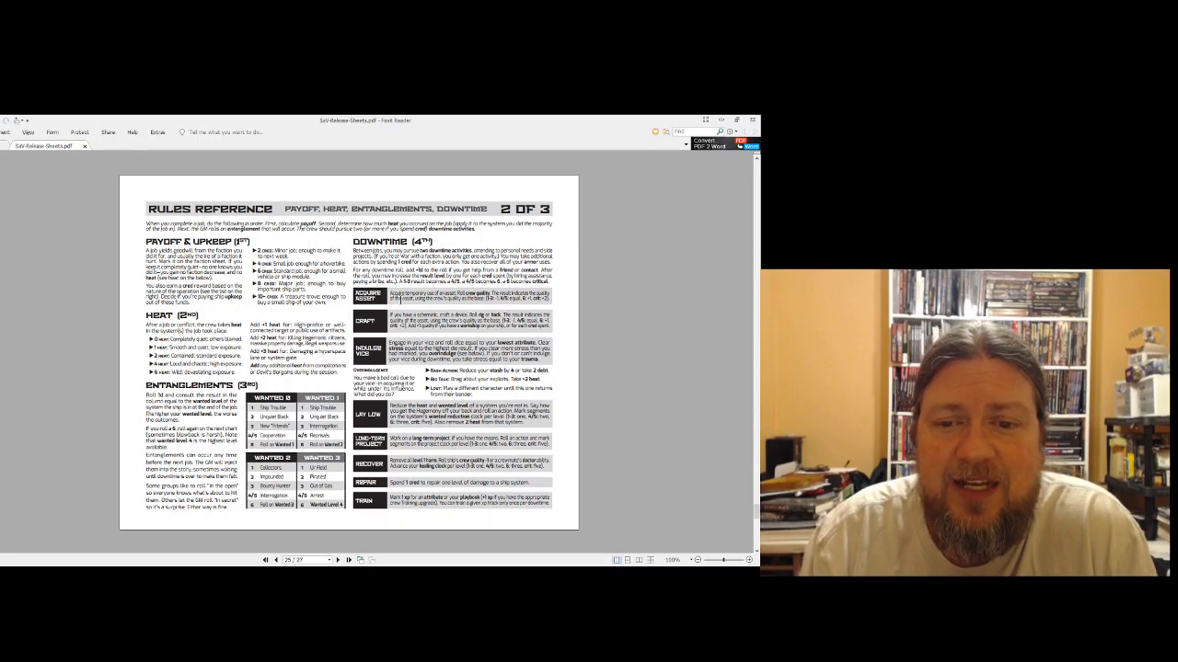
# - Advance to page 26, the GM reference page (Rules Reference 3 of 3)
pyautogui.click(338, 560)
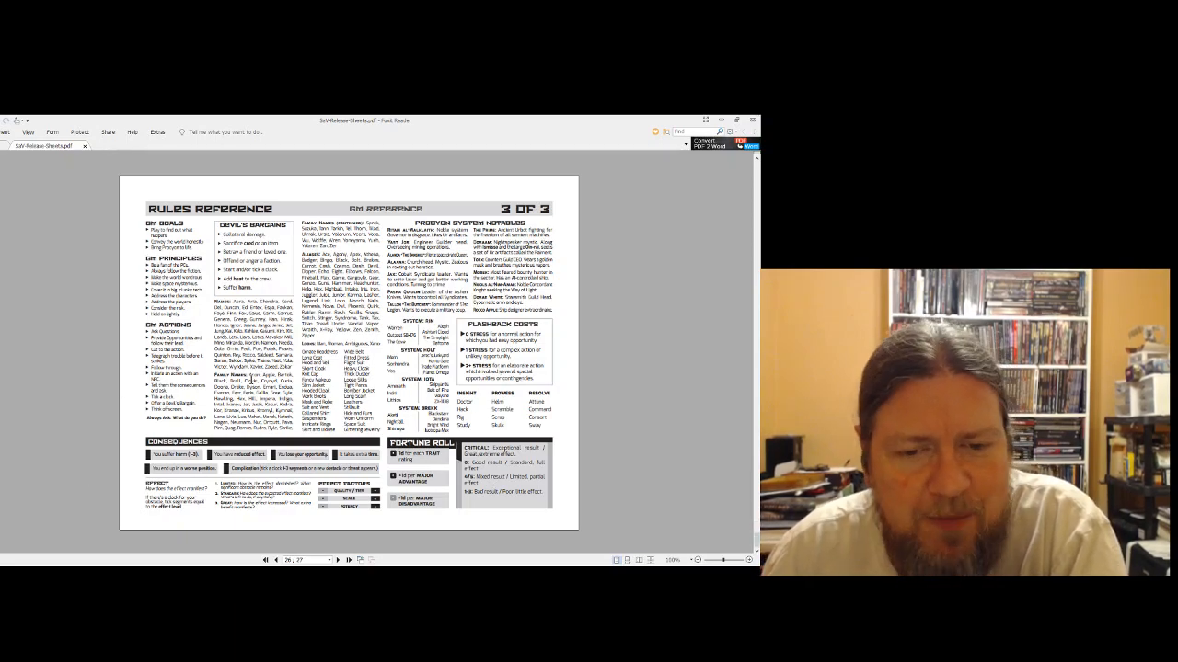
pyautogui.click(336, 560)
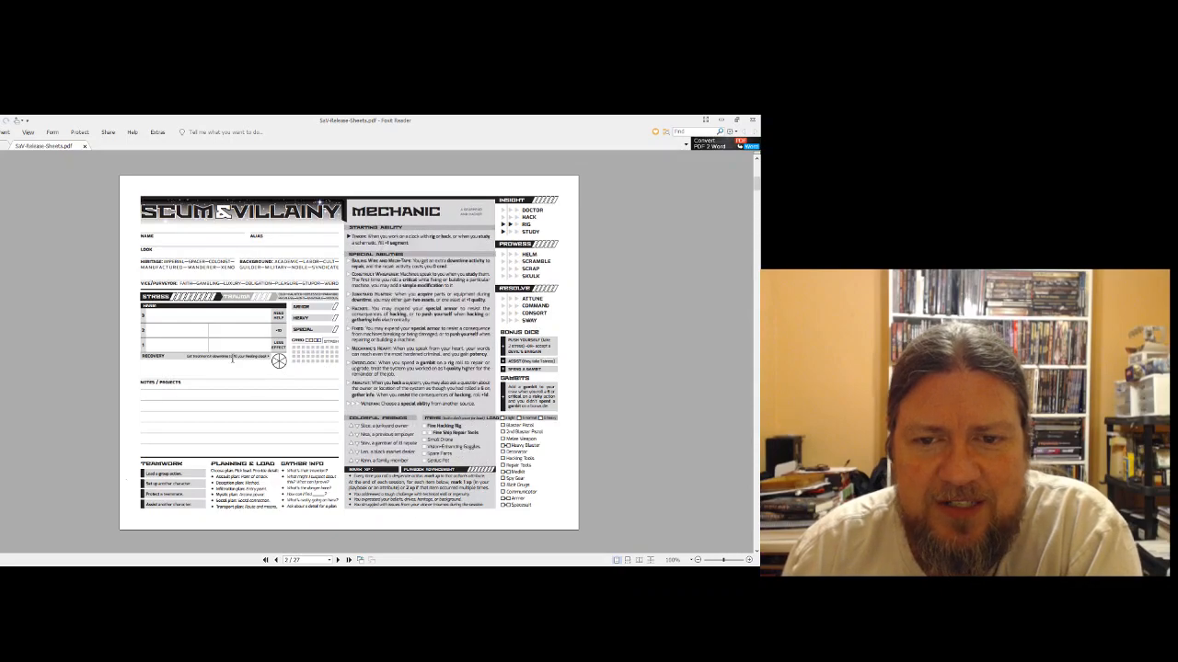
# - Go back from page 2 to page 1, the Character Creation sheet
pyautogui.click(265, 559)
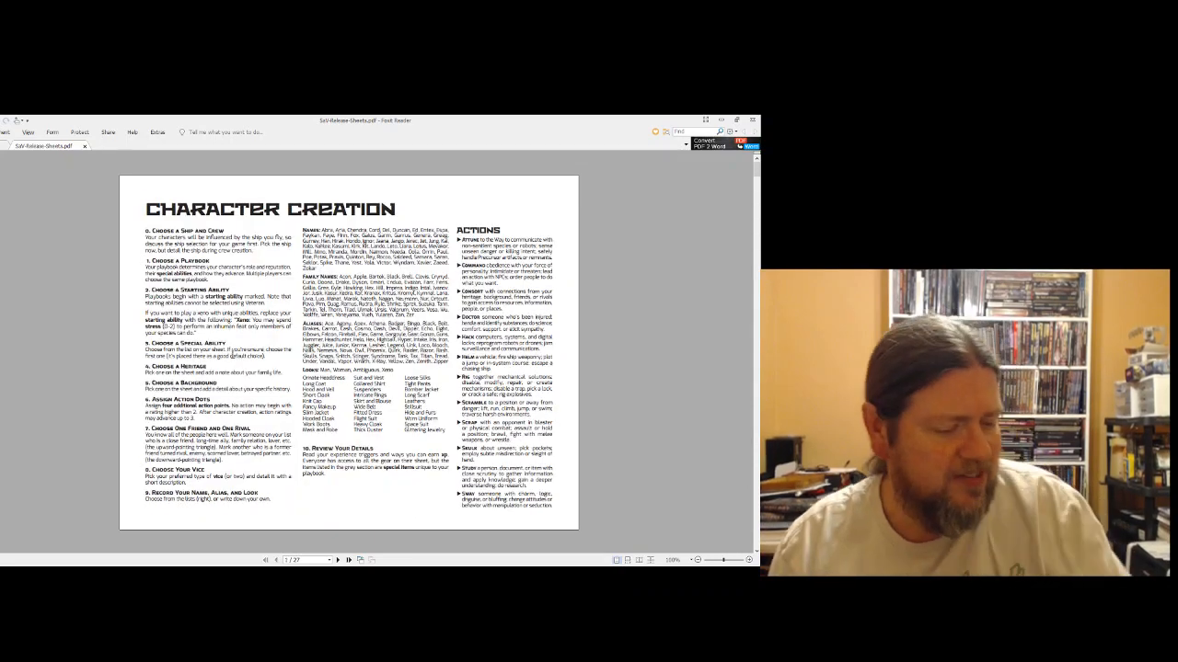